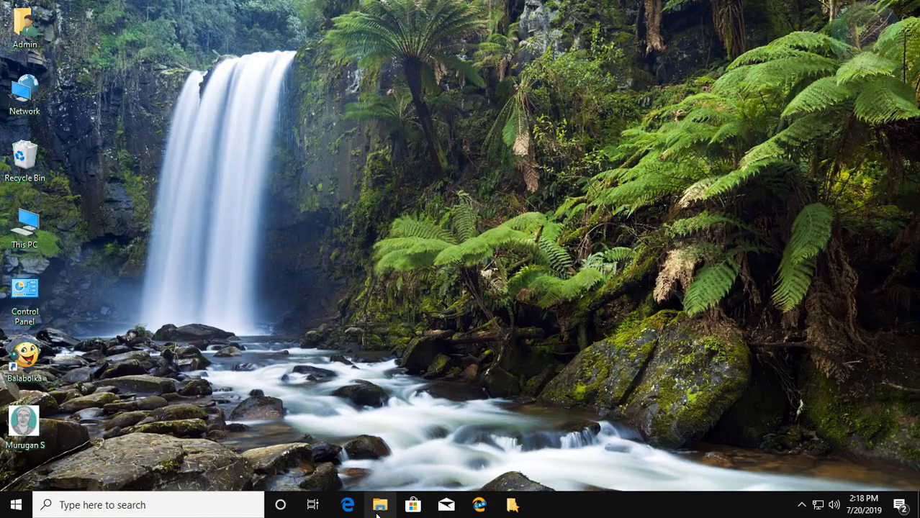
Step: Briefly view File Explorer's folder options advanced settings, then close the window
{"action": "left_click", "coordinate": [377, 506]}
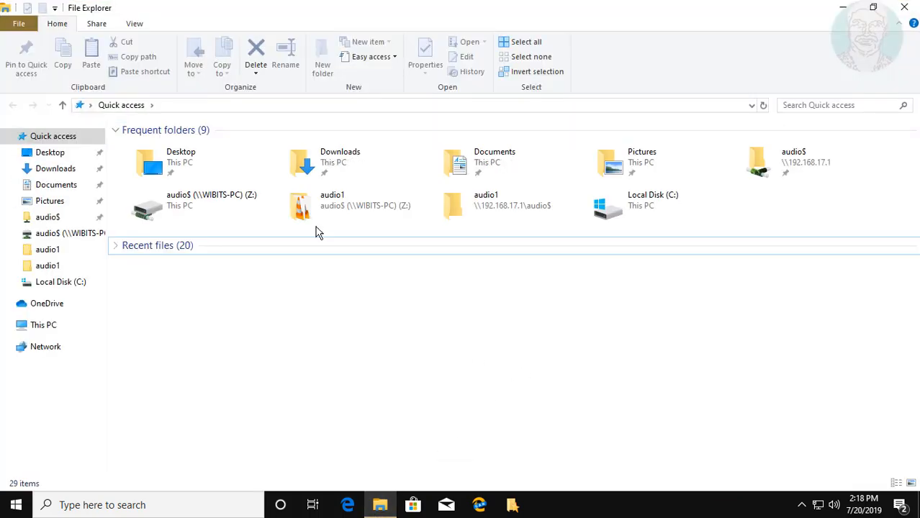
{"action": "left_click", "coordinate": [138, 23]}
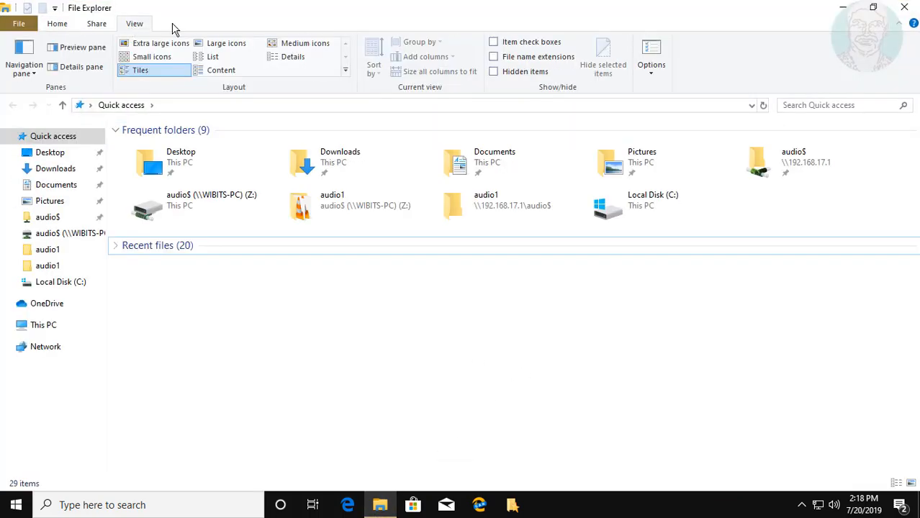
{"action": "left_click", "coordinate": [651, 55]}
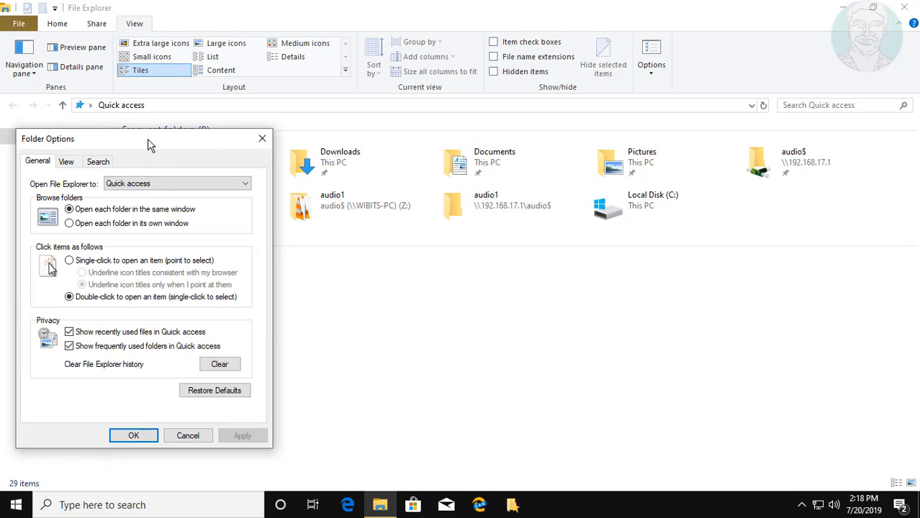
{"action": "left_click", "coordinate": [66, 161]}
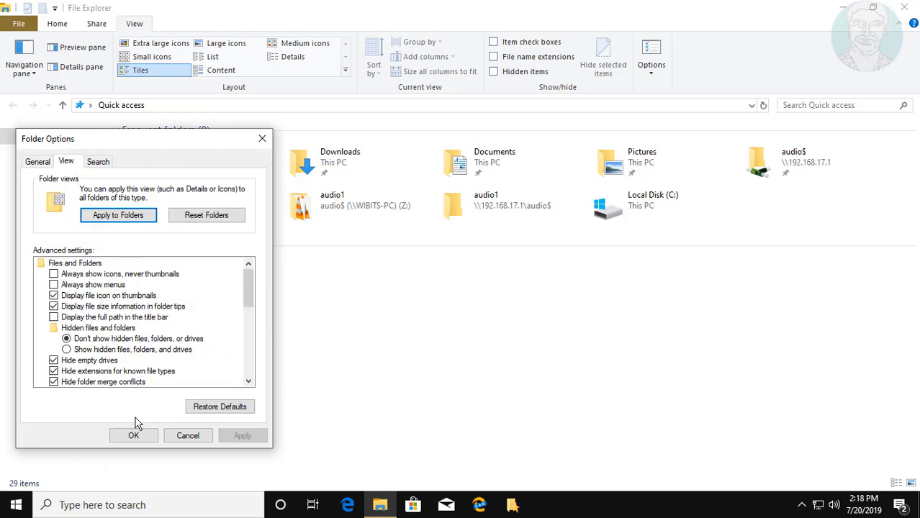
{"action": "left_click", "coordinate": [132, 435]}
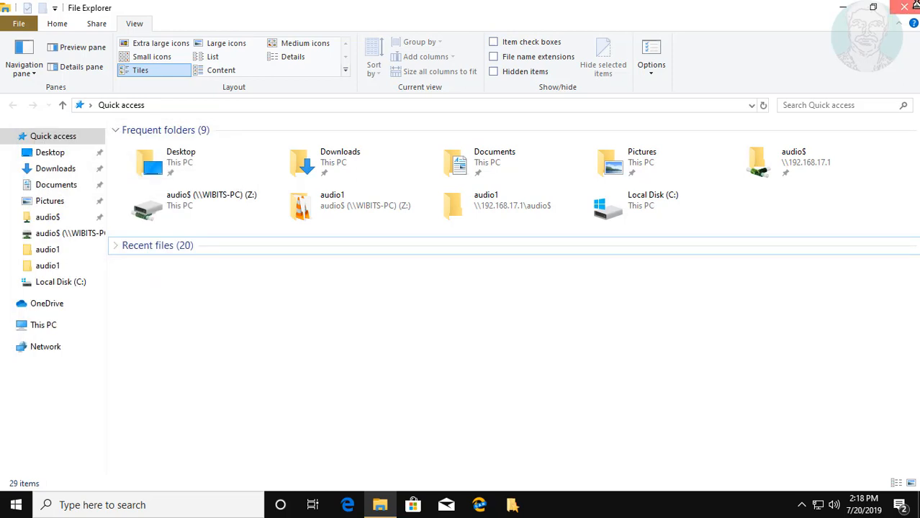
{"action": "left_click", "coordinate": [904, 5]}
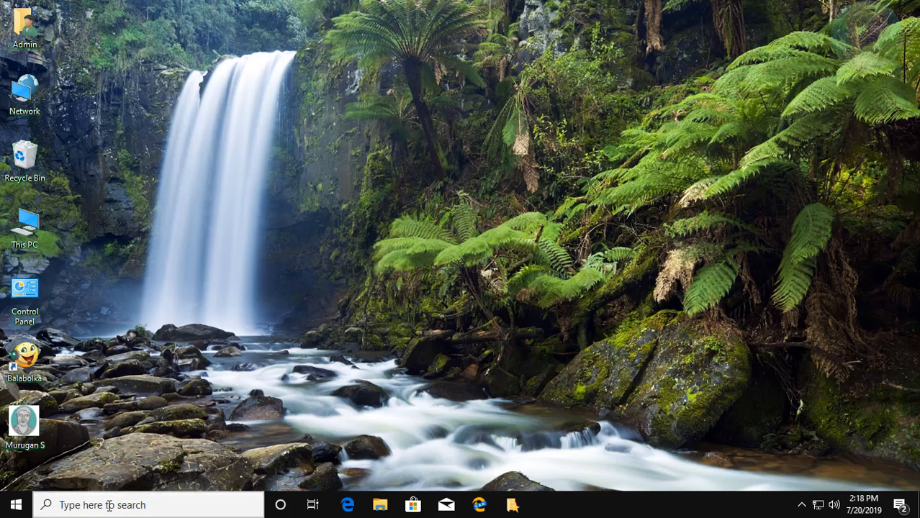
Step: Search 'regedit' and launch Registry Editor as administrator, approving the UAC prompt
{"action": "type", "text": "rege"}
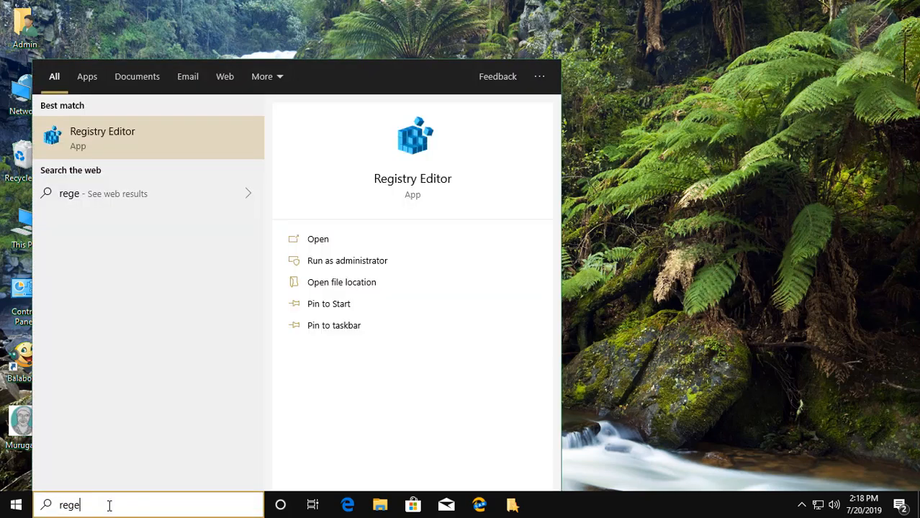
{"action": "type", "text": "dit"}
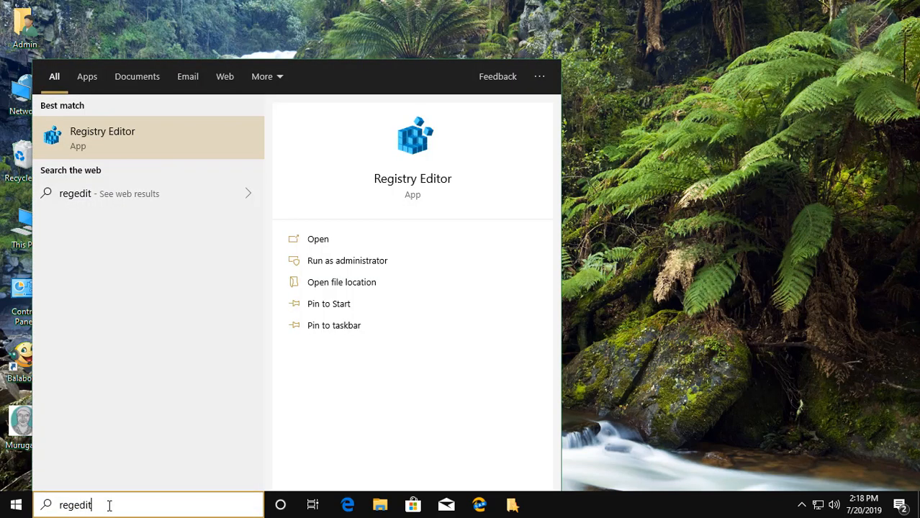
{"action": "right_click", "coordinate": [103, 137]}
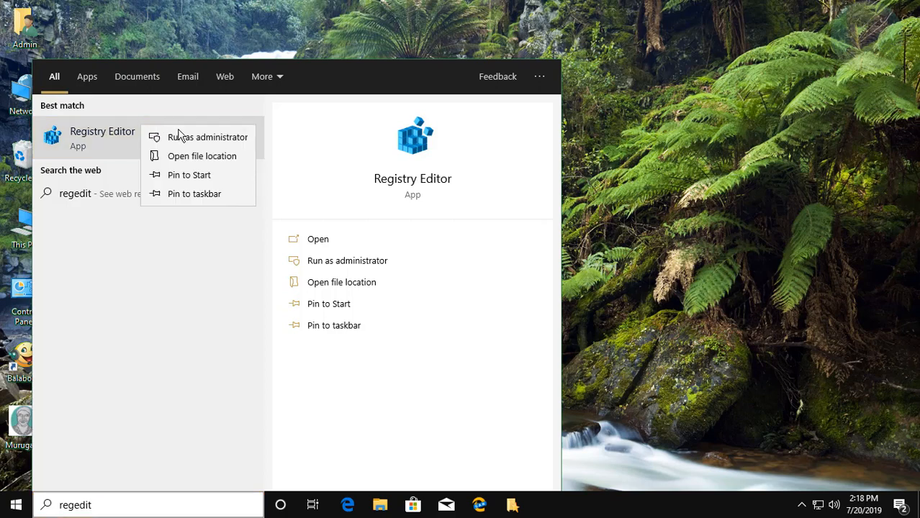
{"action": "left_click", "coordinate": [208, 137]}
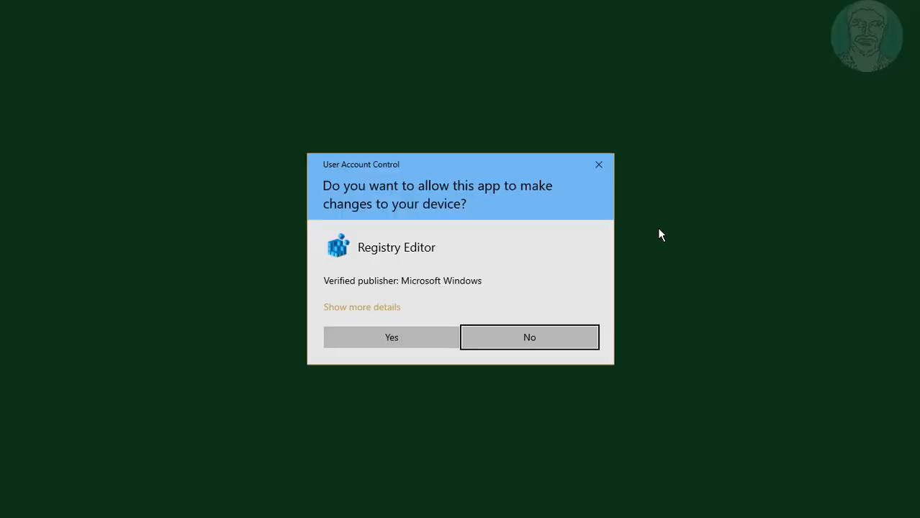
{"action": "left_click", "coordinate": [391, 337]}
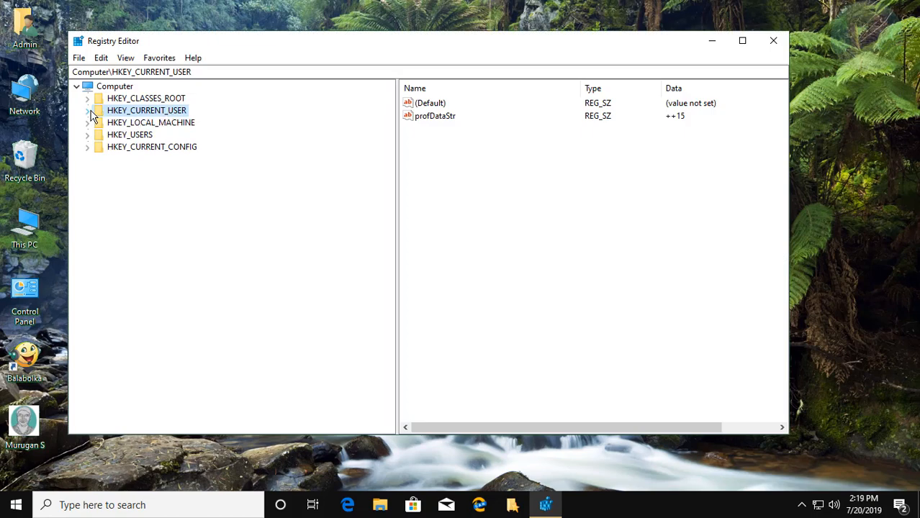
Step: Navigate HKEY_CURRENT_USER > Control Panel > Colors and select the WindowText value
{"action": "left_click", "coordinate": [141, 147]}
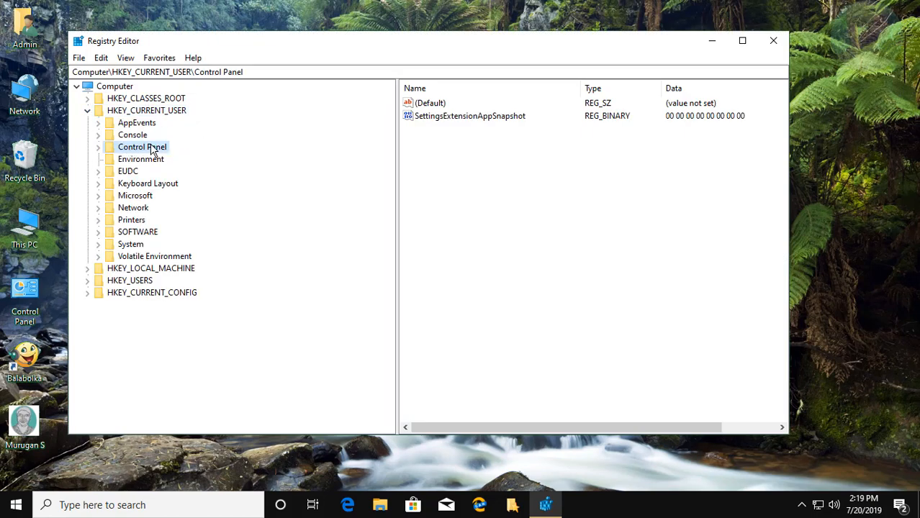
{"action": "left_click", "coordinate": [98, 147]}
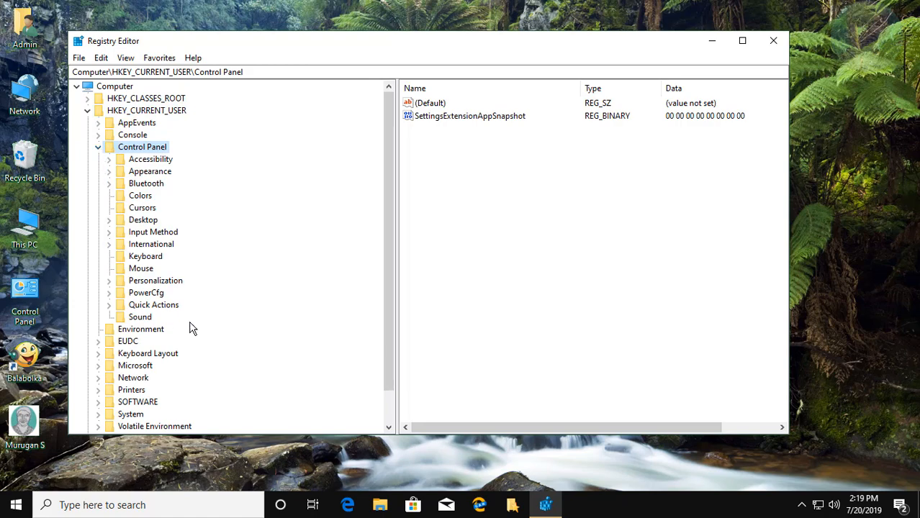
{"action": "left_click", "coordinate": [141, 195]}
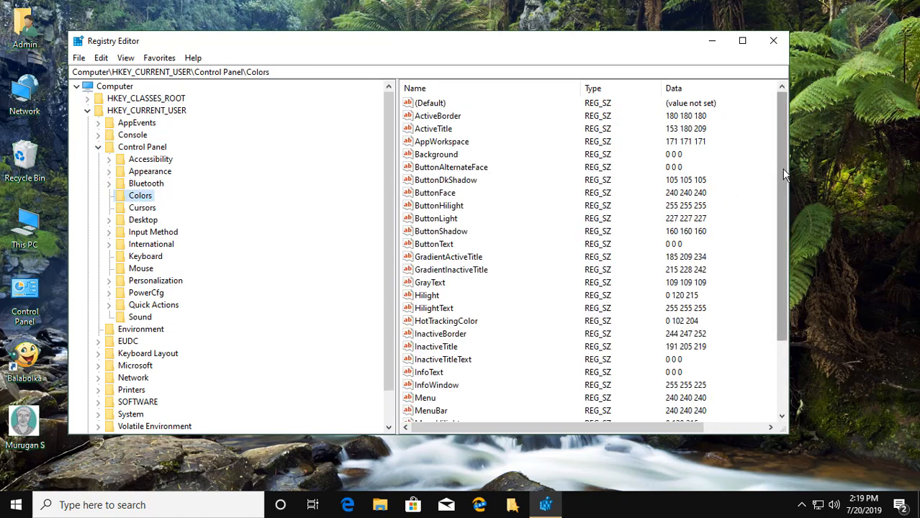
{"action": "scroll", "scroll_direction": "down", "scroll_amount": 3}
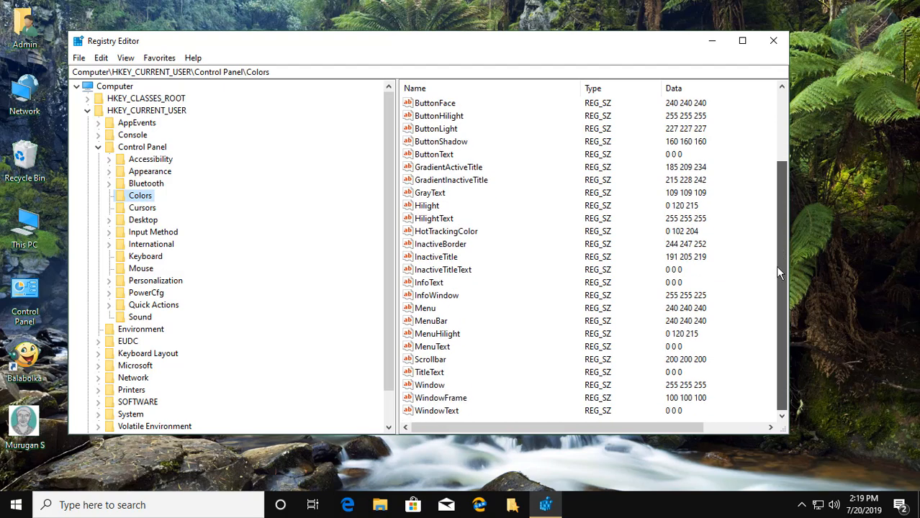
{"action": "mouse_move", "coordinate": [433, 415]}
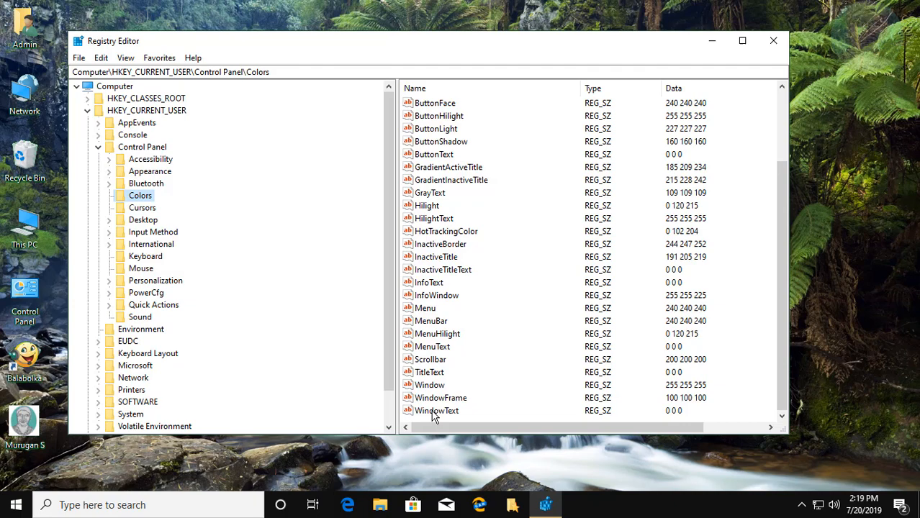
{"action": "left_click", "coordinate": [437, 411]}
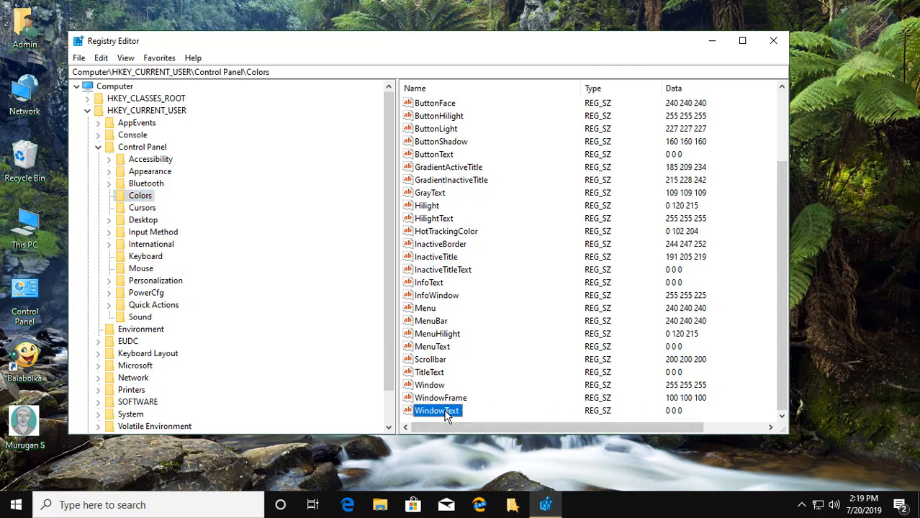
Step: Set WindowText's value data to 0 0 255 (blue), collapse the tree and close the editor
{"action": "double_click", "coordinate": [438, 410]}
{"action": "type", "text": "0 0 255"}
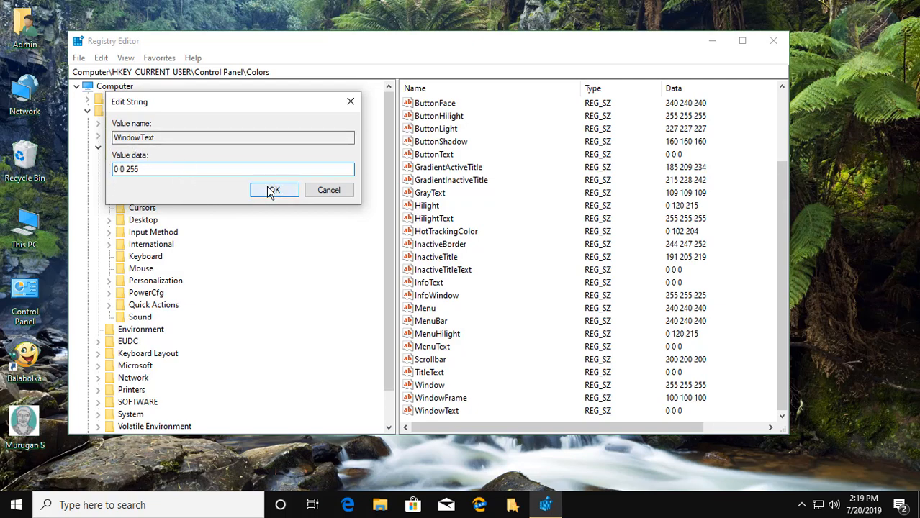
{"action": "left_click", "coordinate": [273, 190]}
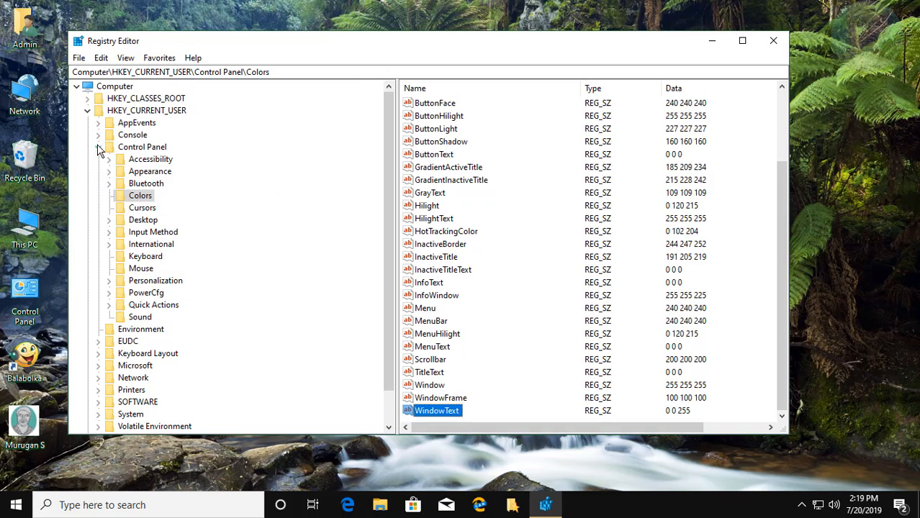
{"action": "left_click", "coordinate": [145, 110]}
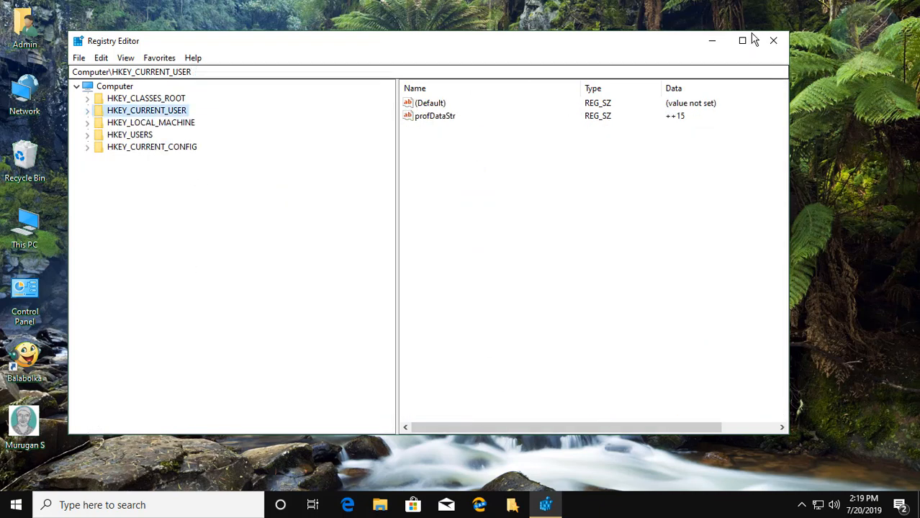
{"action": "left_click", "coordinate": [772, 40]}
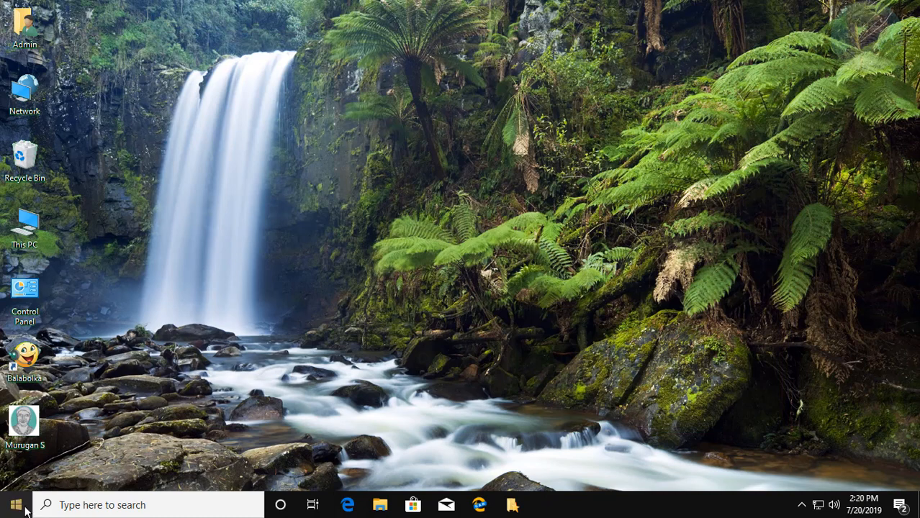
{"action": "left_click", "coordinate": [14, 504]}
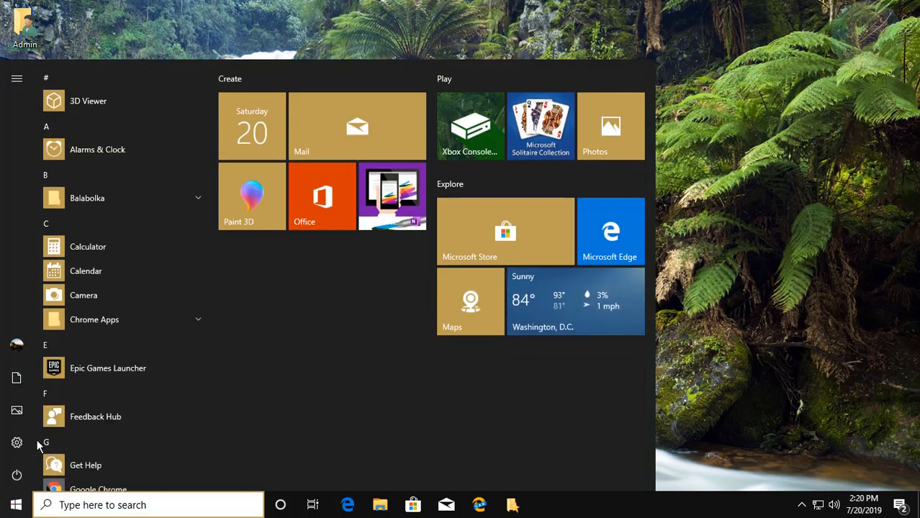
{"action": "left_click", "coordinate": [17, 473]}
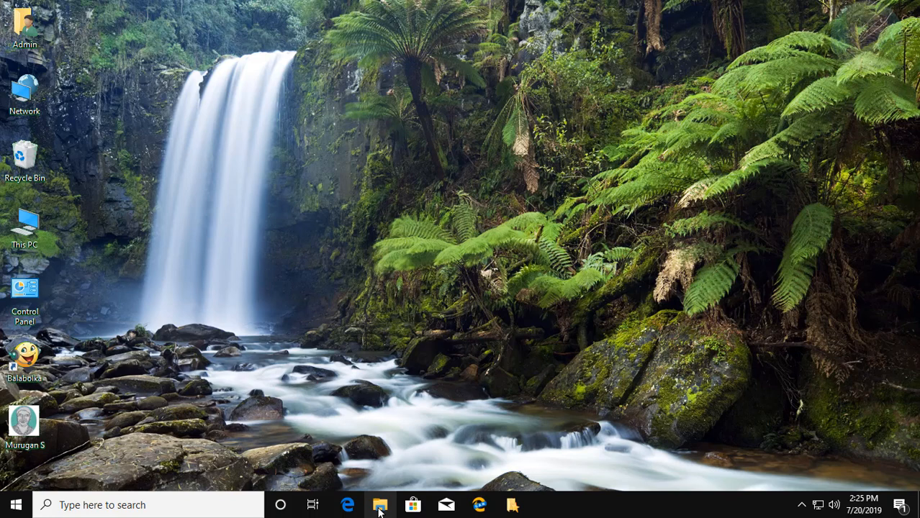
Step: In File Explorer, show Folder Options and scroll through the View tab's advanced settings
{"action": "left_click", "coordinate": [377, 505]}
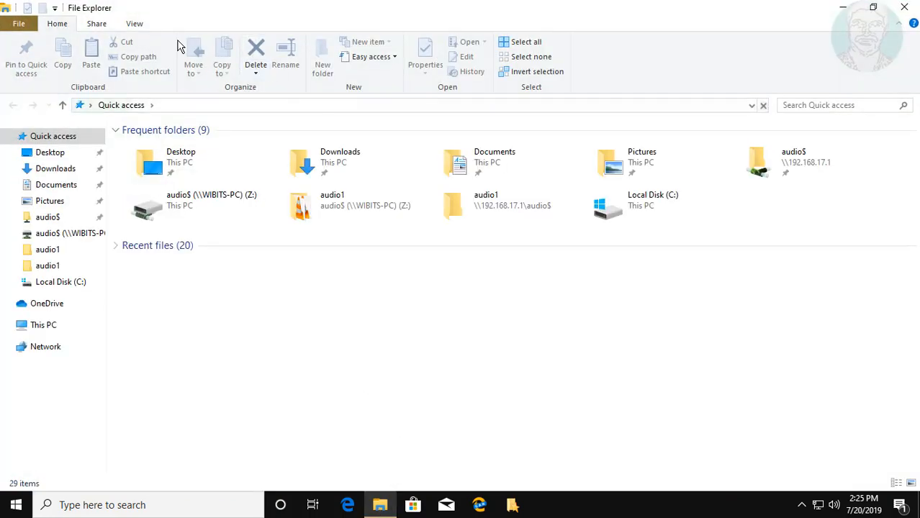
{"action": "left_click", "coordinate": [150, 23]}
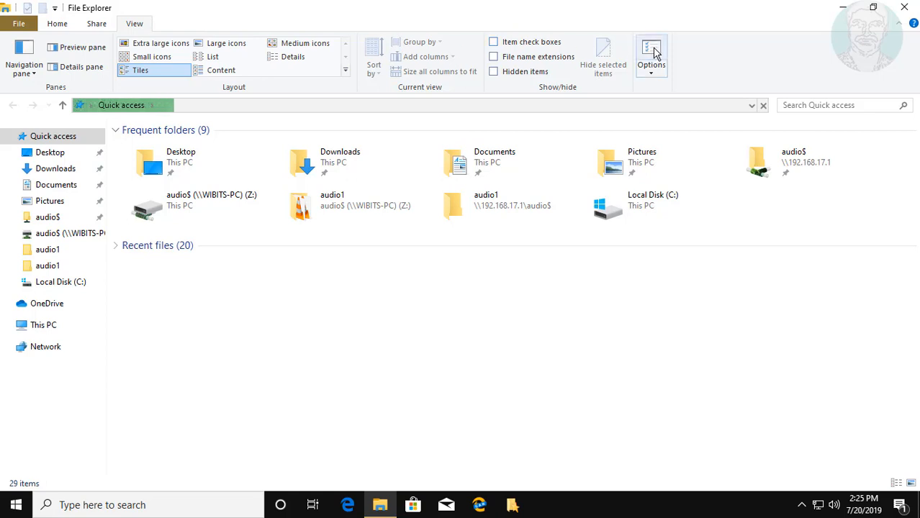
{"action": "left_click", "coordinate": [651, 55]}
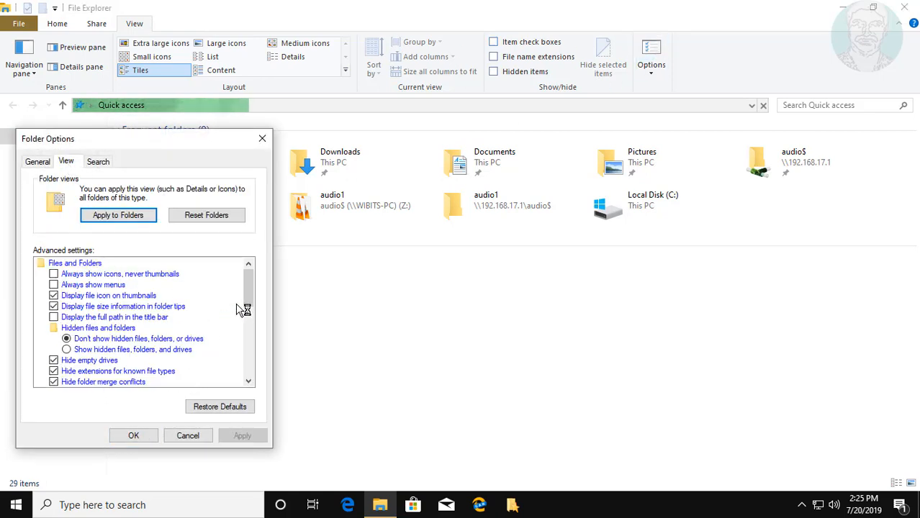
{"action": "scroll", "scroll_direction": "down", "scroll_amount": 3}
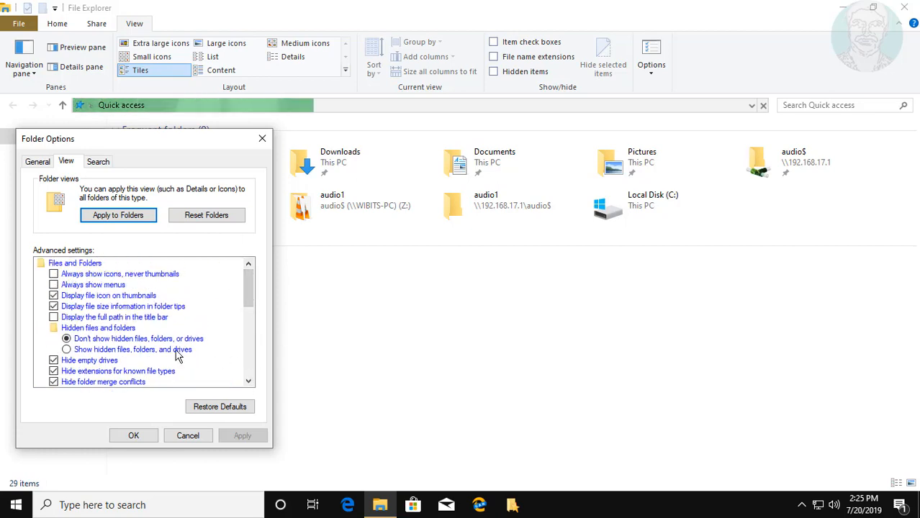
{"action": "mouse_move", "coordinate": [334, 506]}
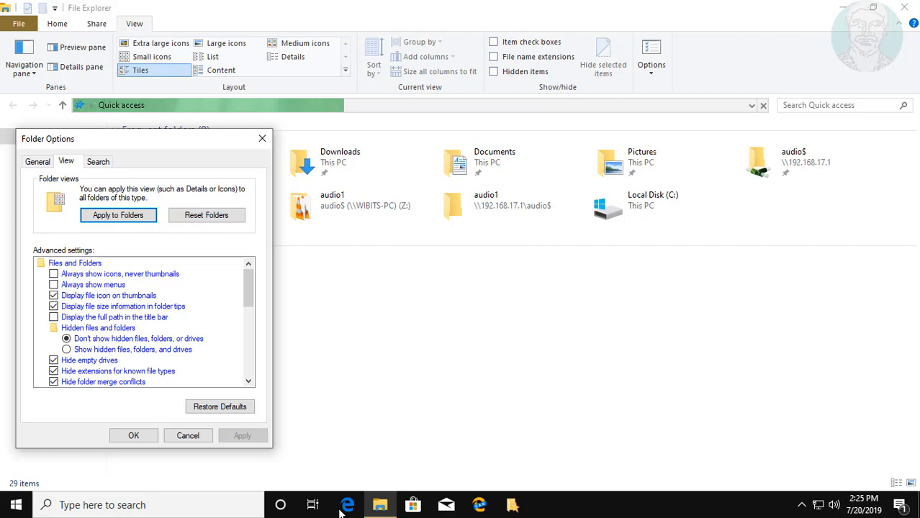